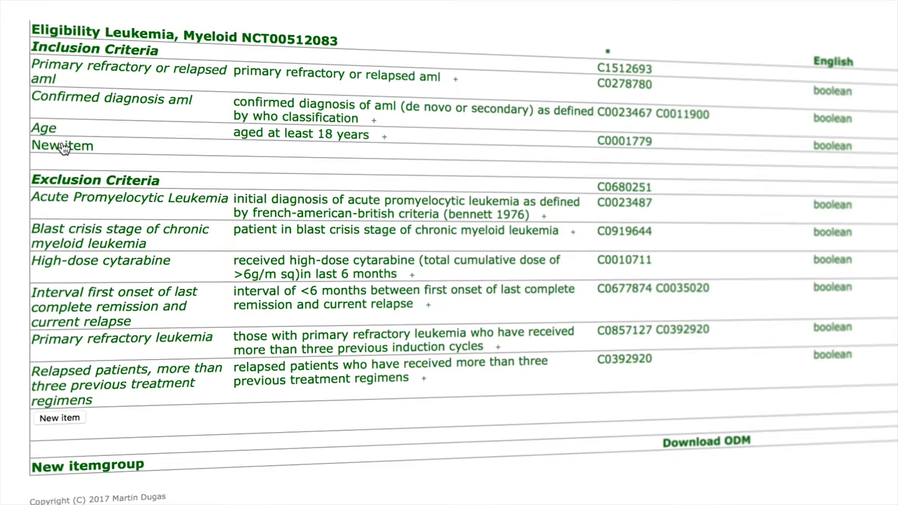
# Edit the new inclusion item as 'Performance status (ECOG) greater than 2' and show the form preview.
pyautogui.click(62, 145)
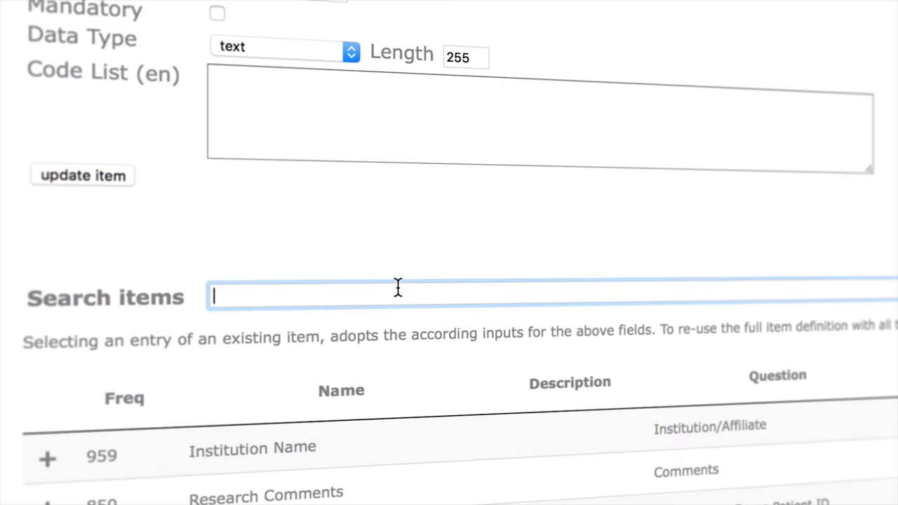
pyautogui.scroll(3)
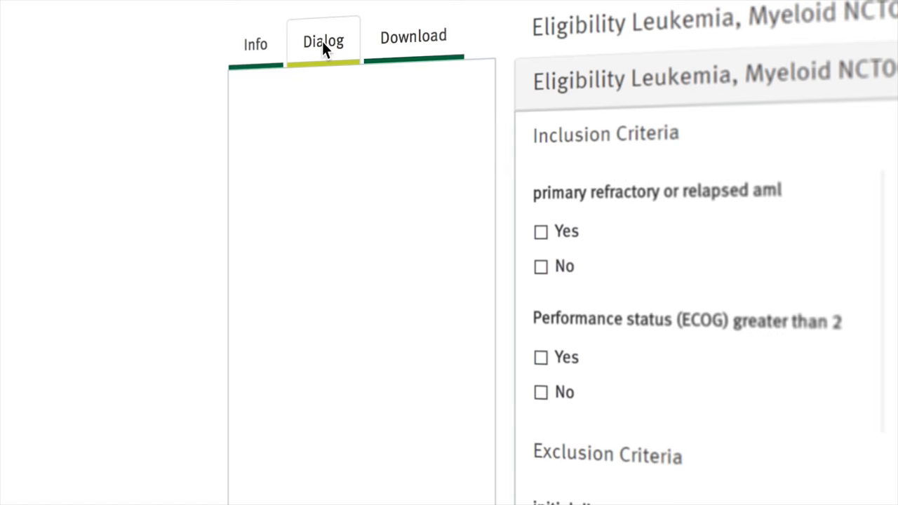
# Post a model comment asking 'Performance status (ECOG) greater than 2 ?' on the eligibility form.
pyautogui.click(323, 41)
pyautogui.write('Performance')
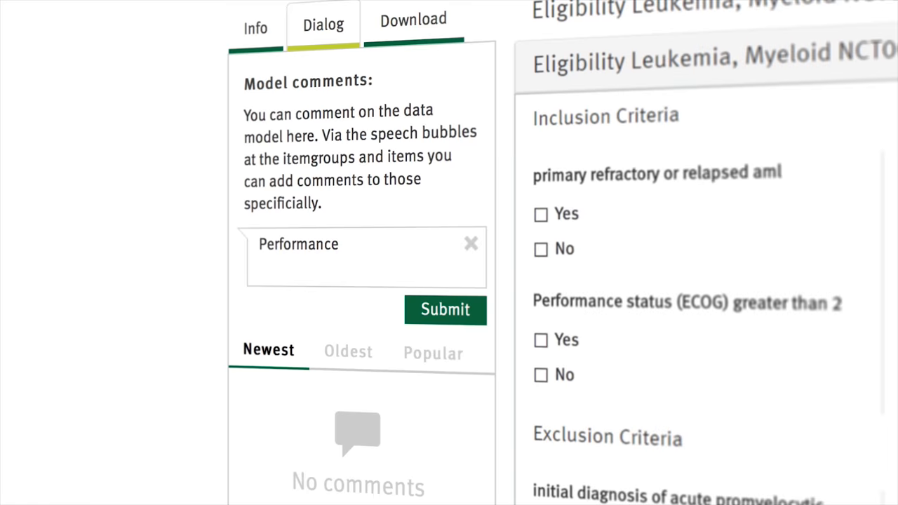
pyautogui.click(445, 310)
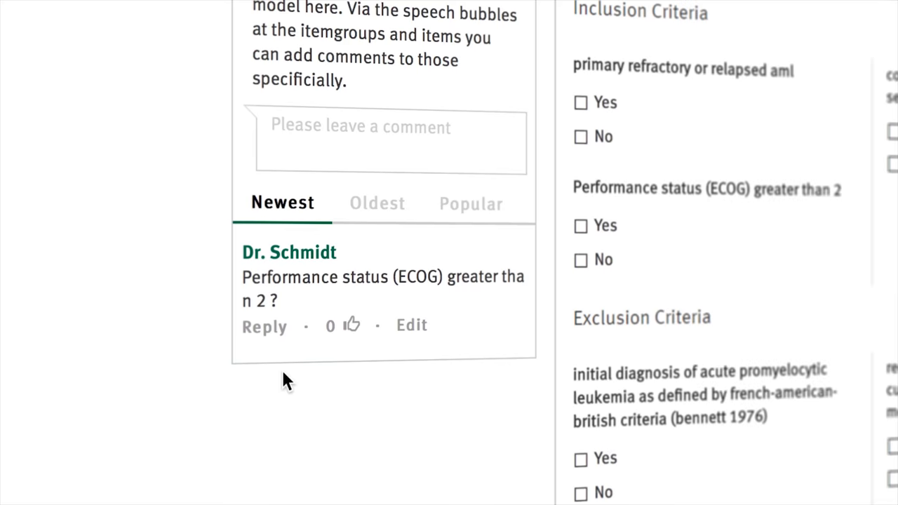